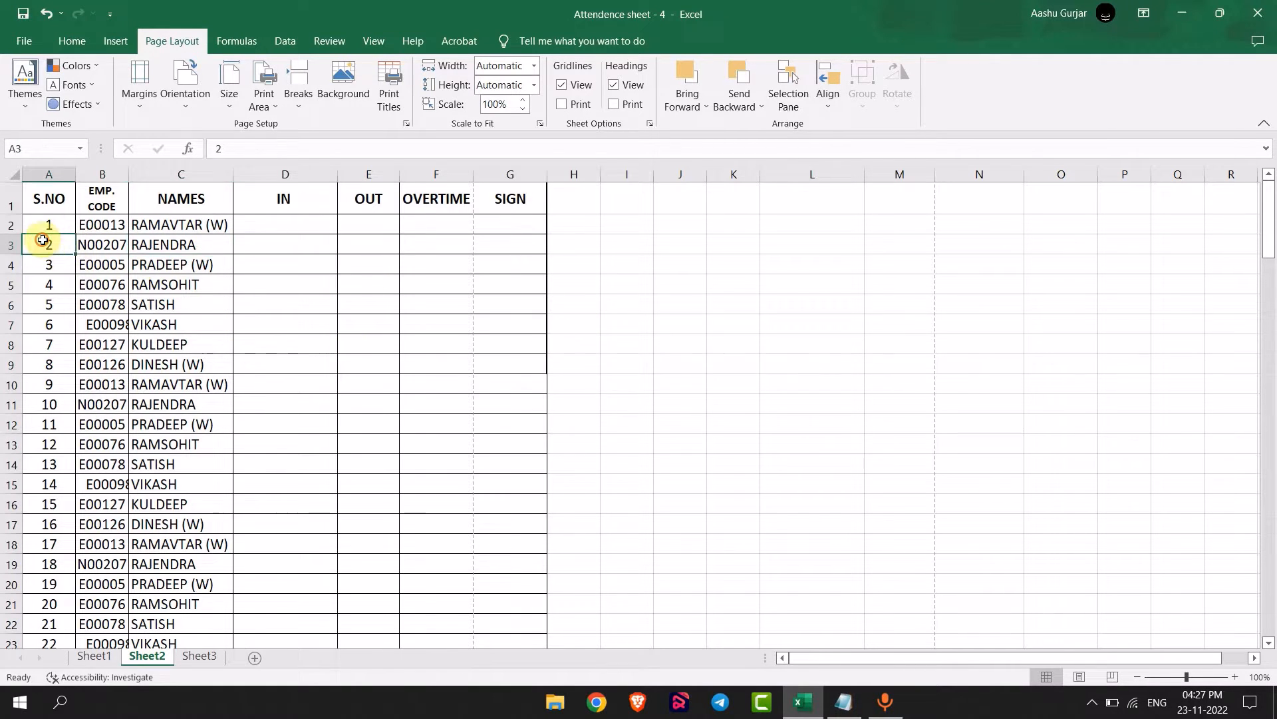
Step: Set the range A3:G11, covering attendance rows 3 to 11, as the print area
drag(41, 244, 494, 384)
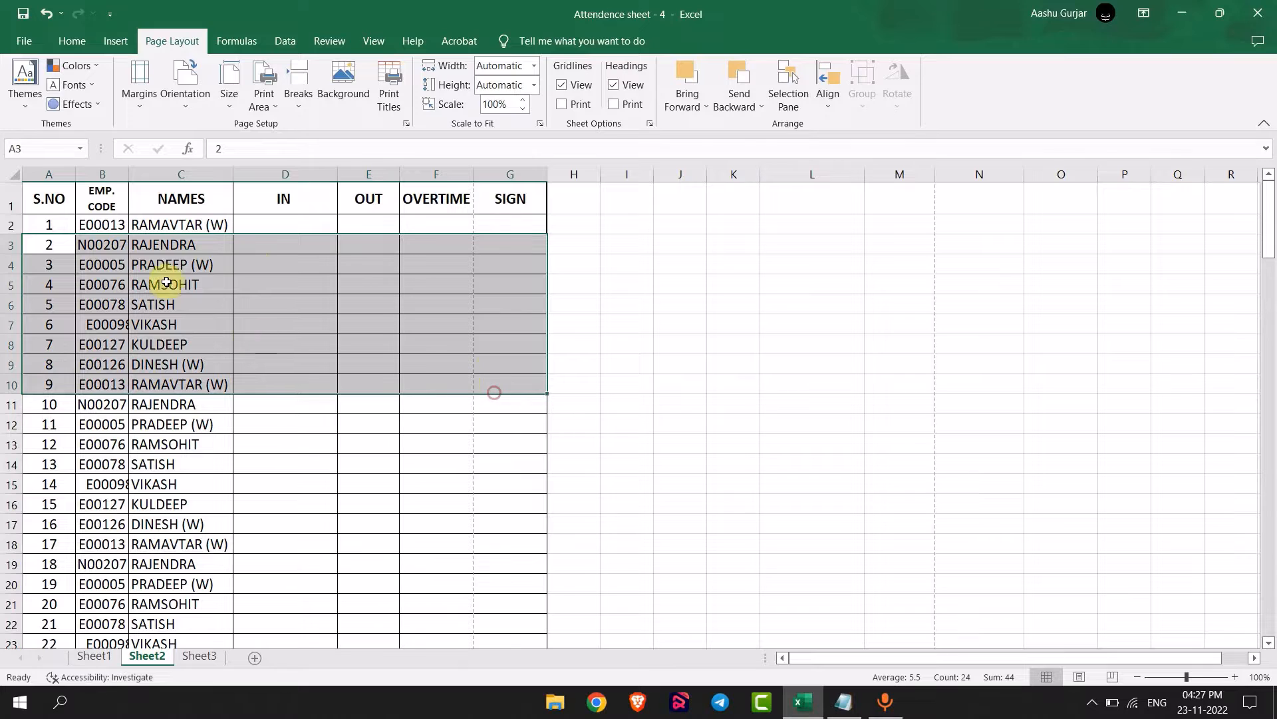
mouse_move(288, 283)
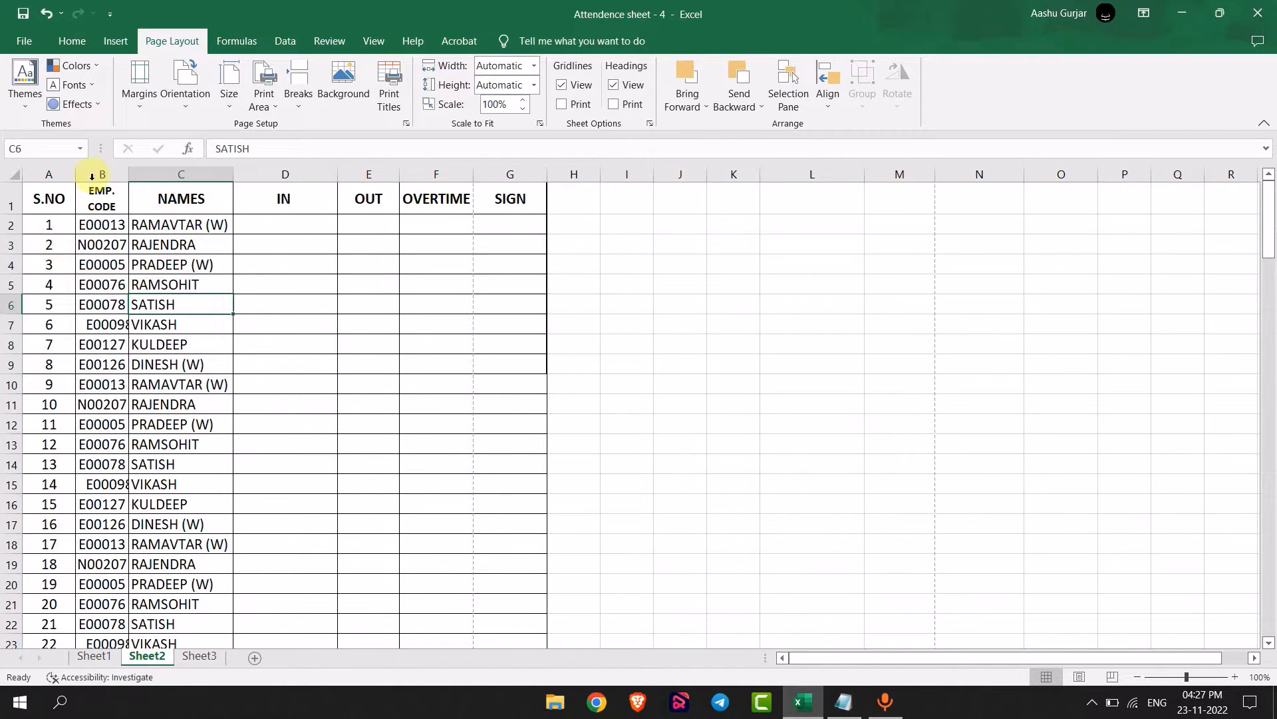
click(71, 40)
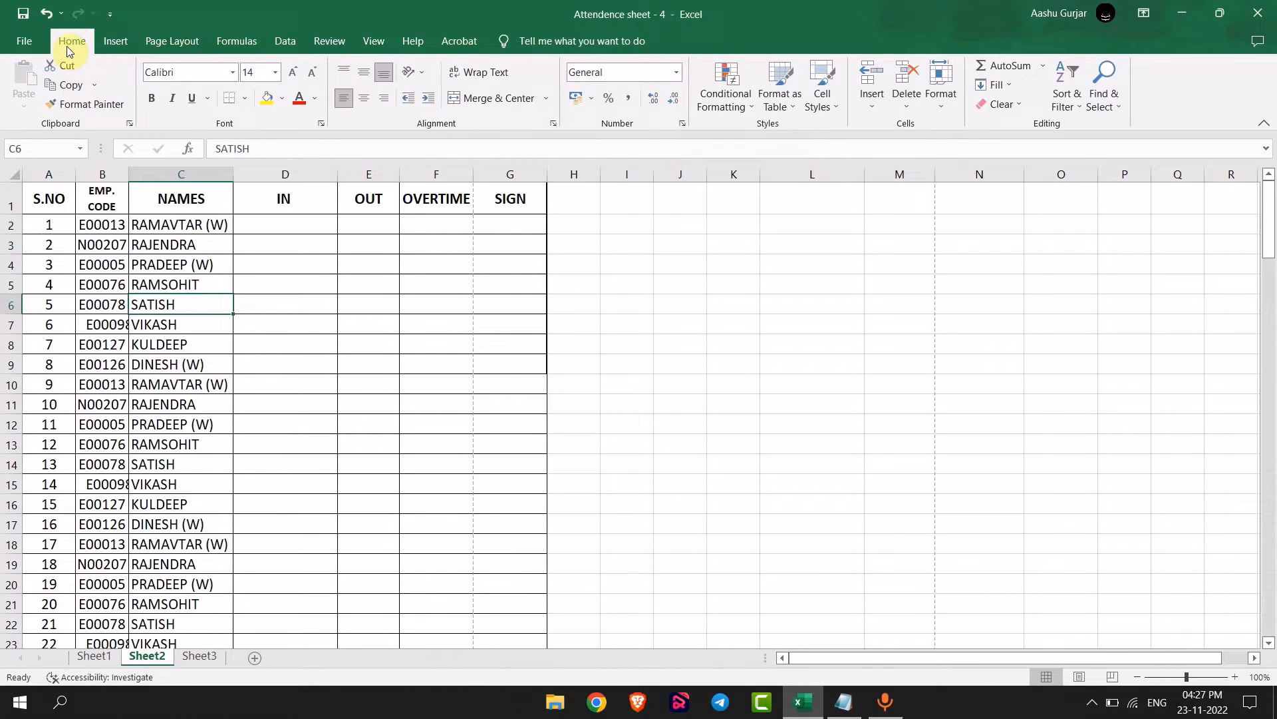
click(171, 41)
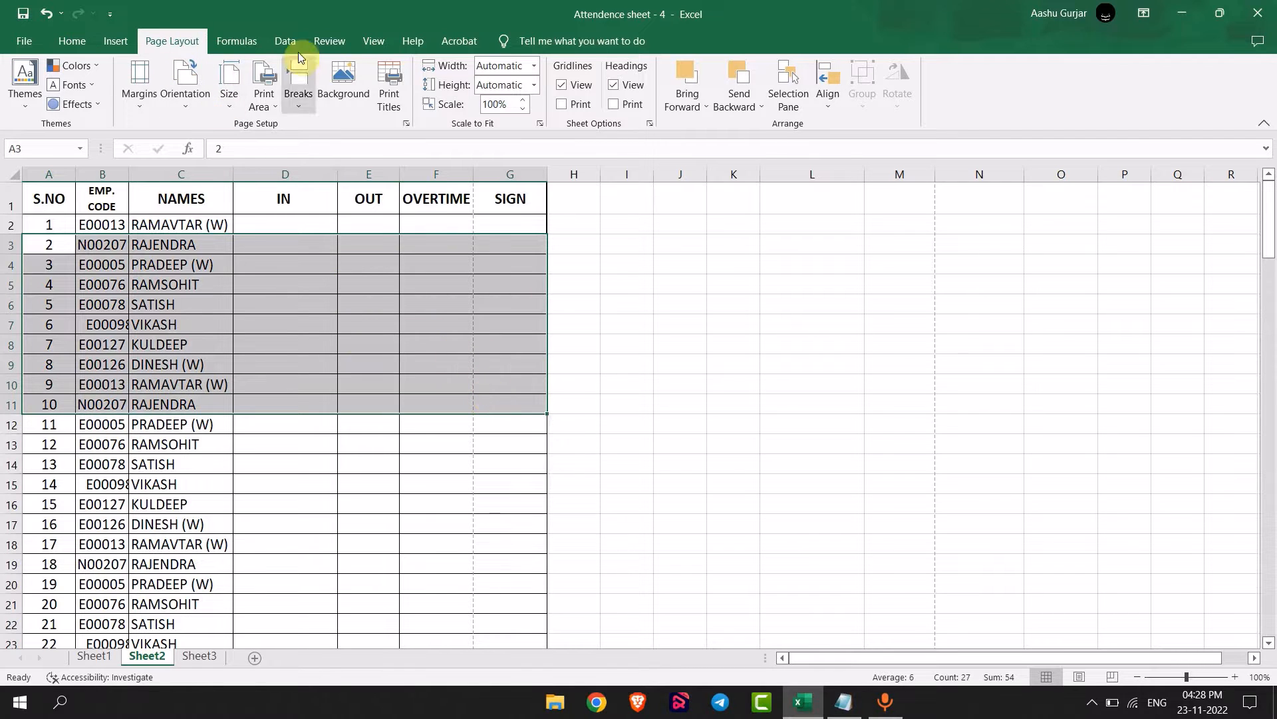
click(263, 84)
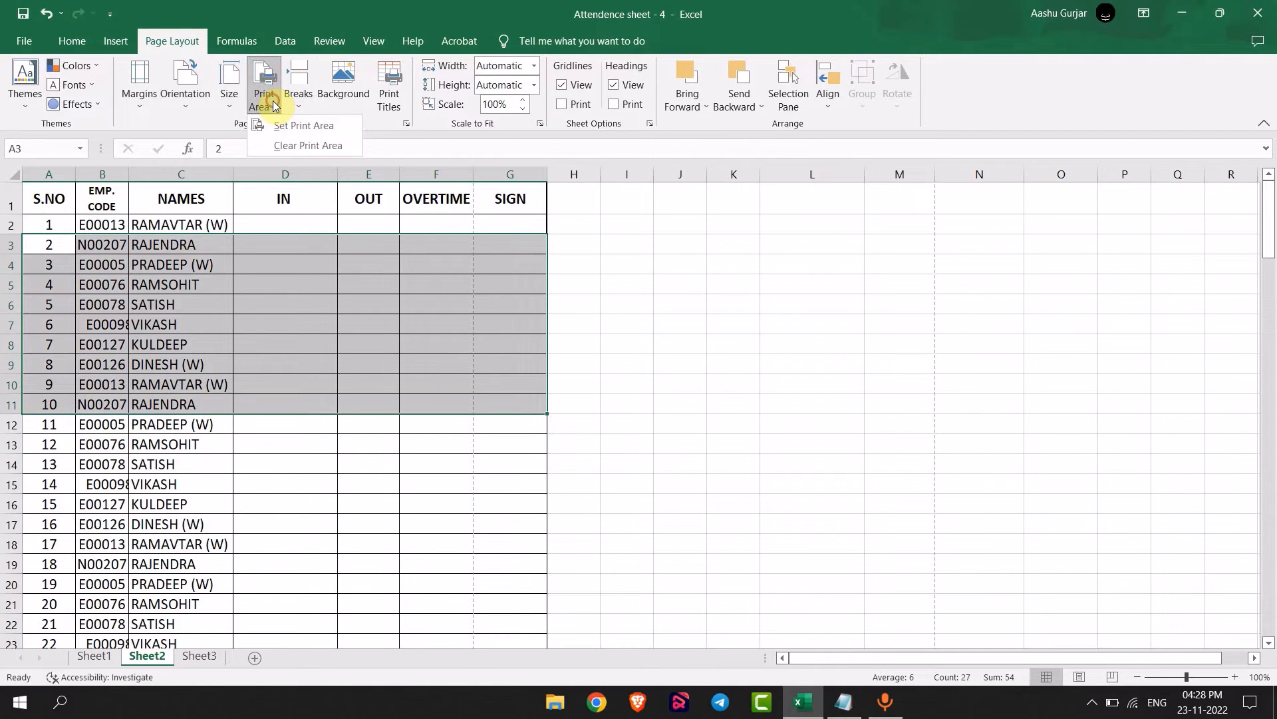
click(302, 126)
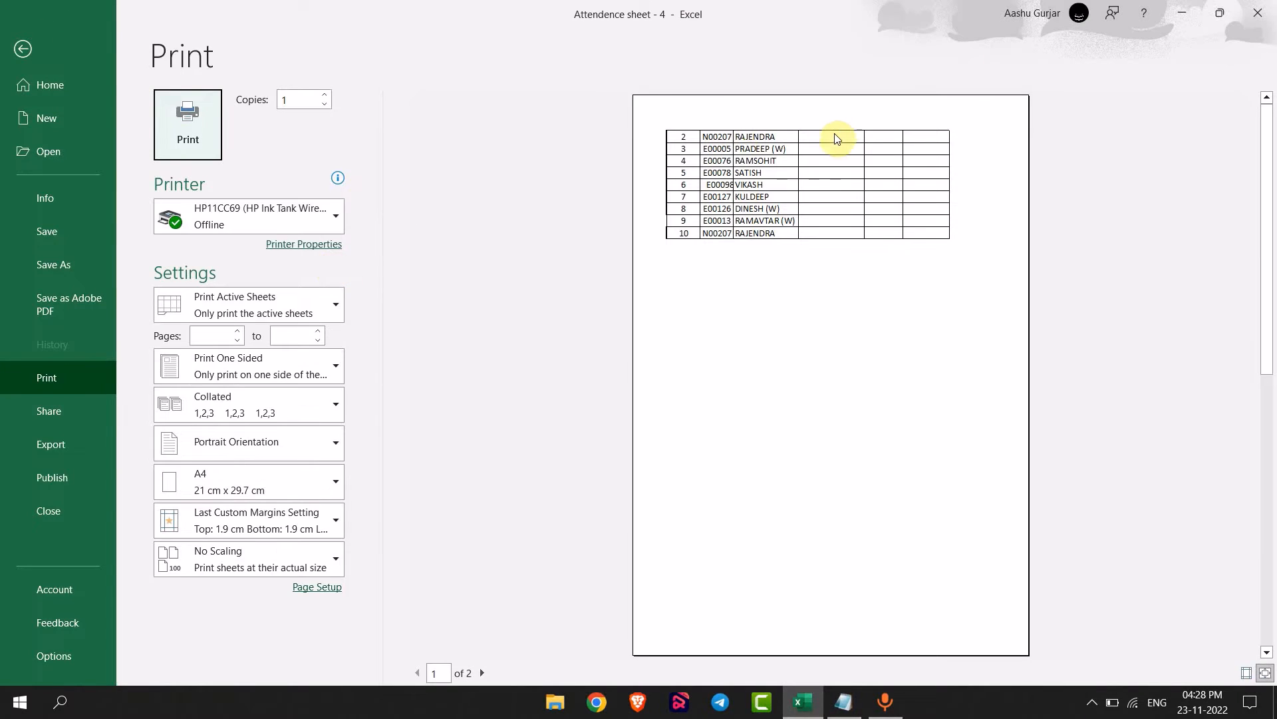
mouse_move(876, 175)
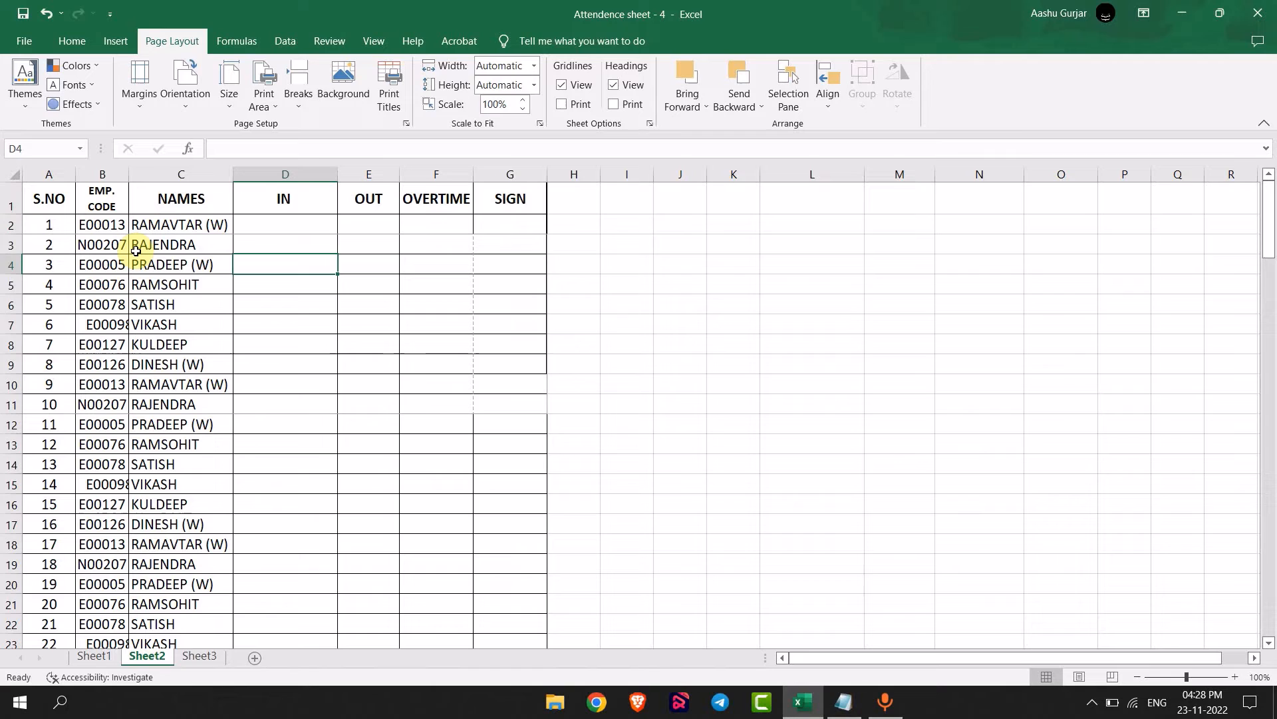
Step: Repeat header row 1 ($1:$1) atop every printed page, then return to the desktop
click(285, 324)
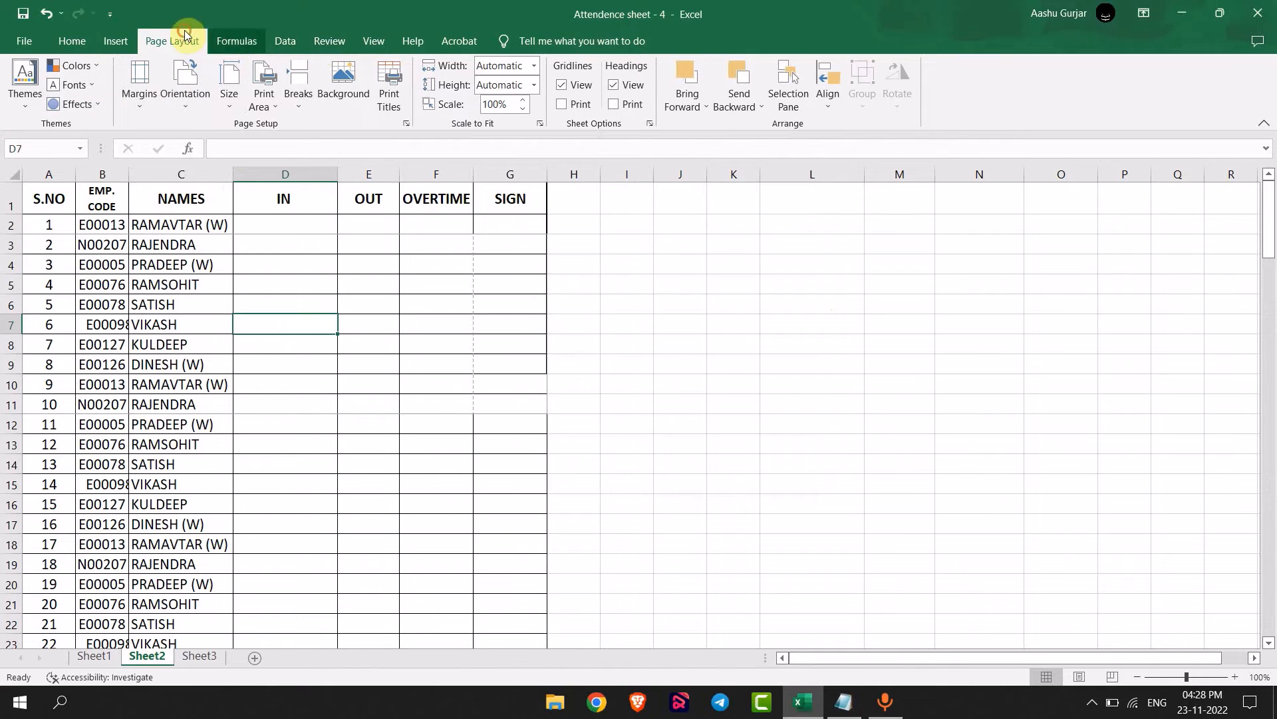
click(406, 124)
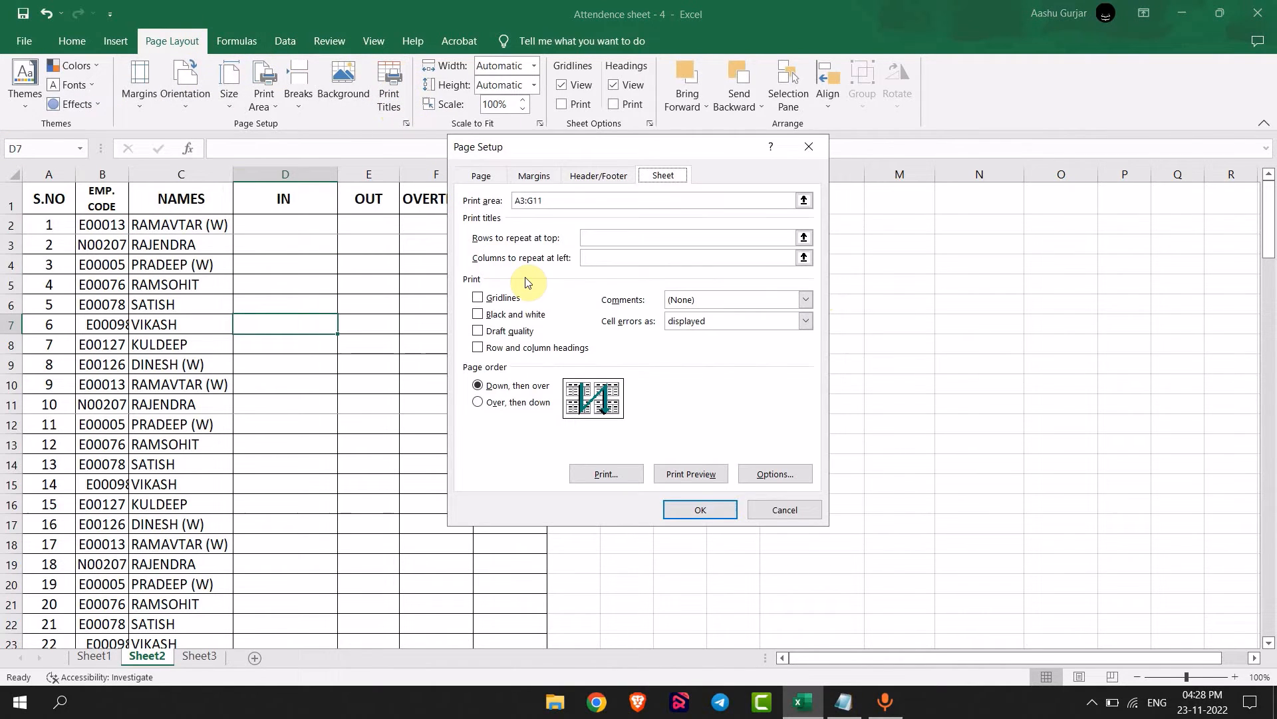
mouse_move(538, 245)
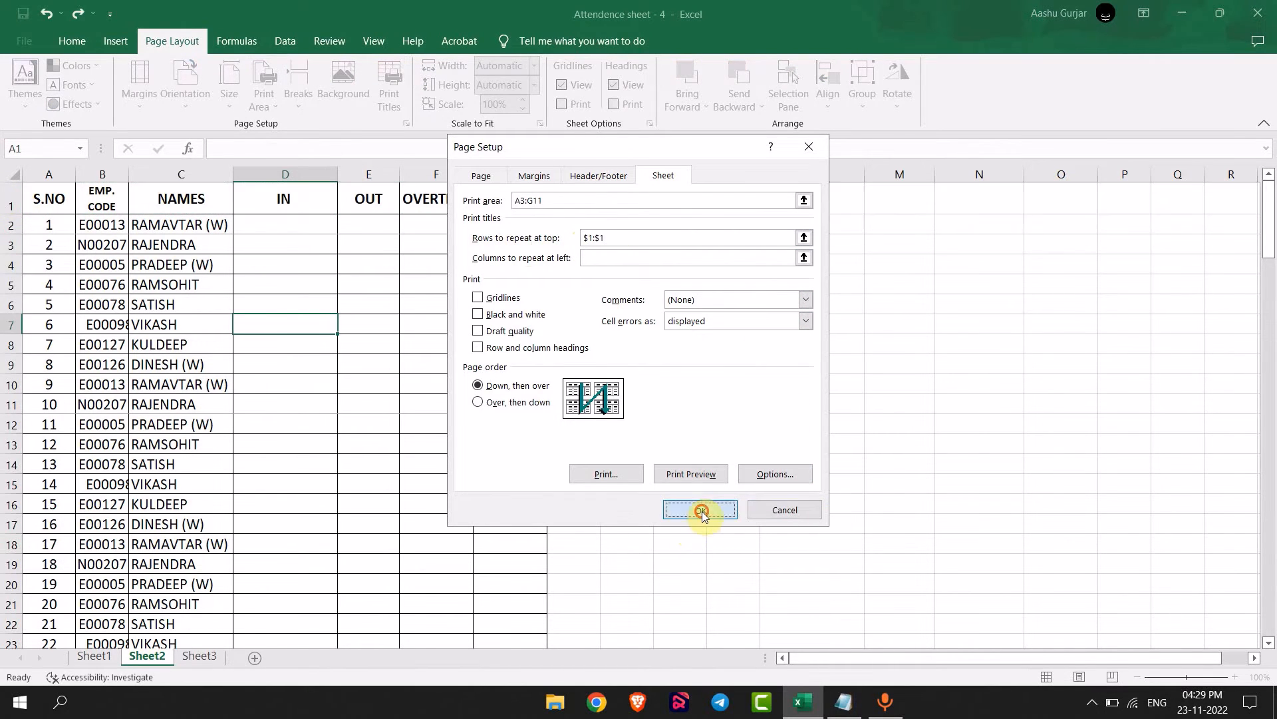
click(700, 509)
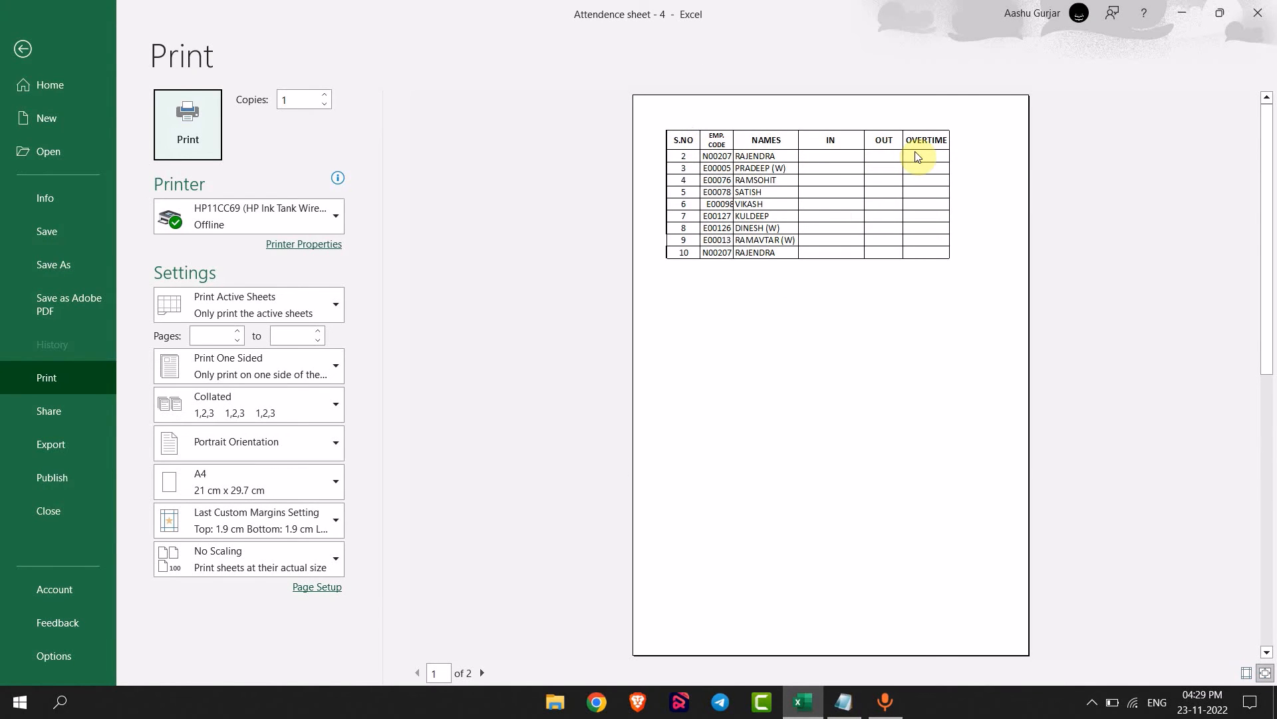
mouse_move(791, 214)
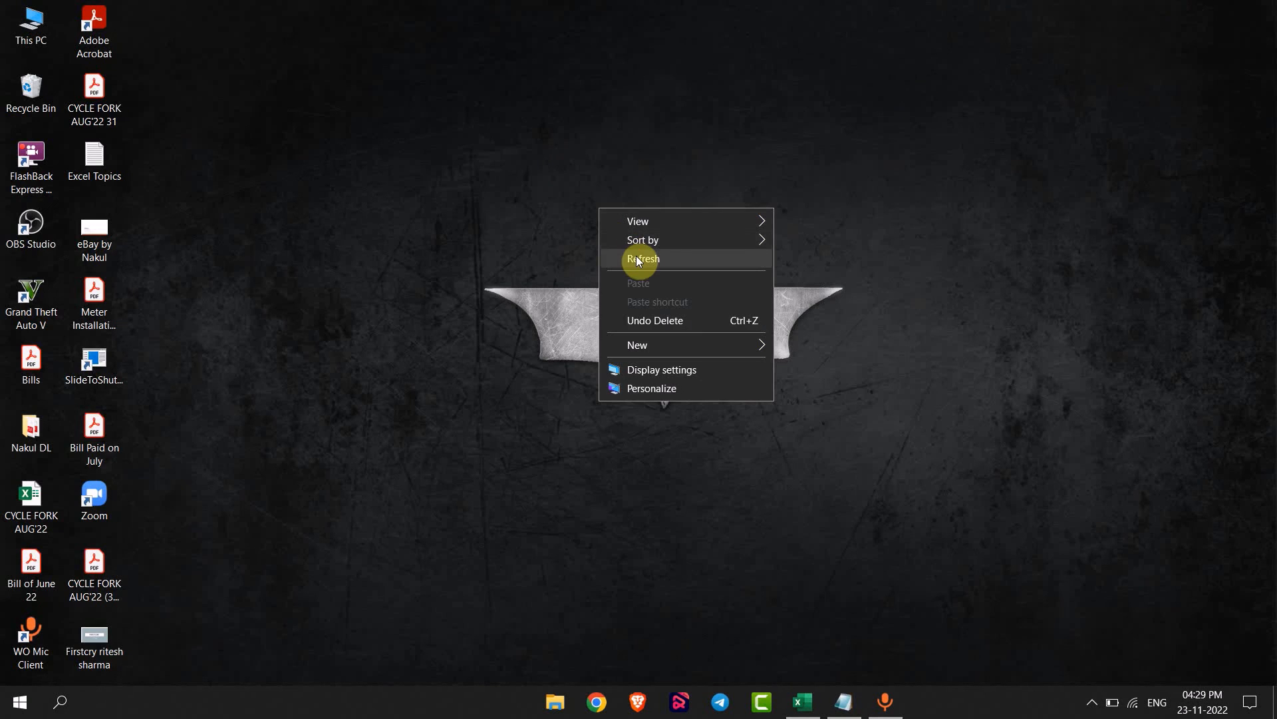
click(643, 258)
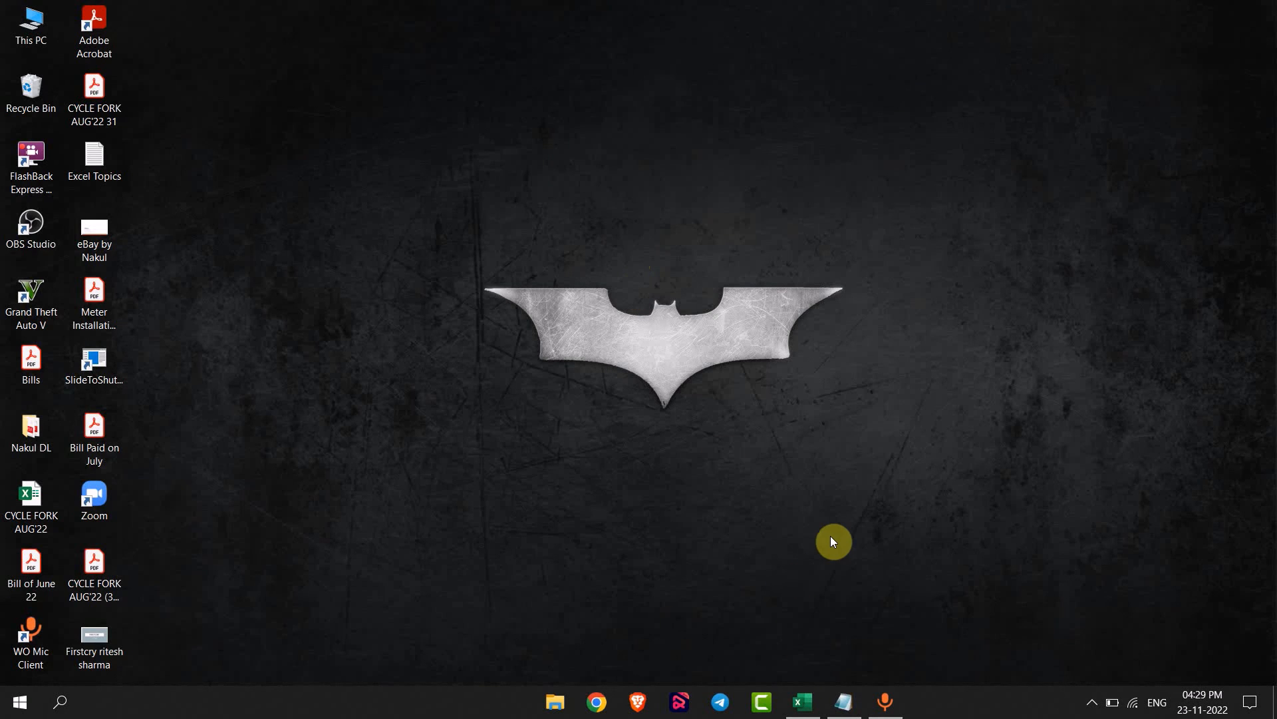